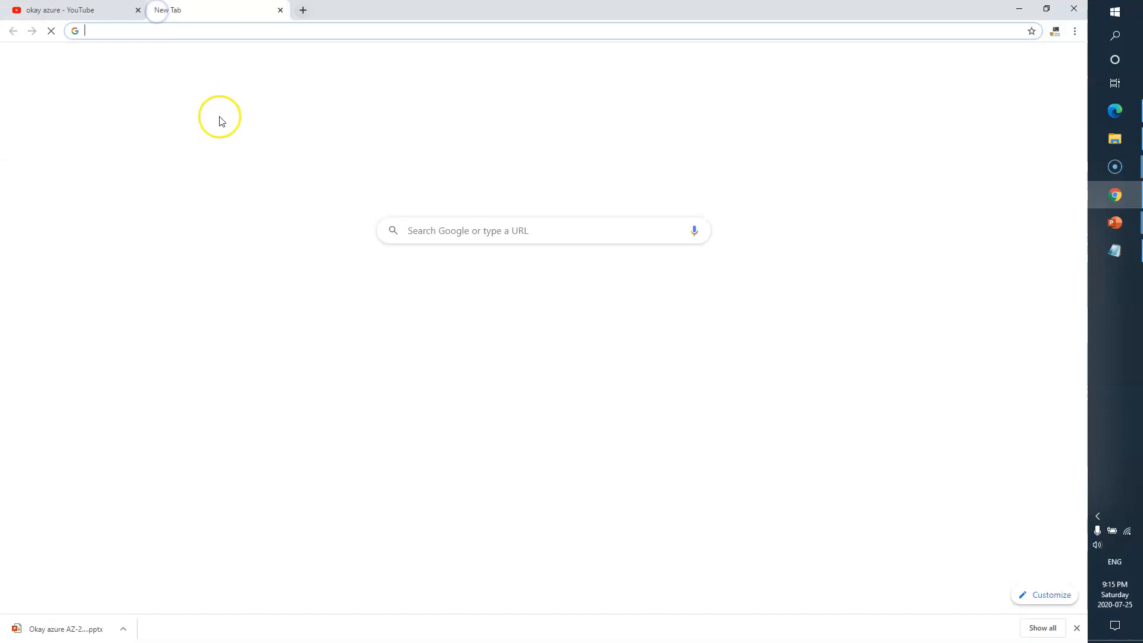
- Go to the MicrosoftLearning AZ-204-DevelopingSolutionsforMicrosoftAzure repo and download it as ZIP
{"action": "type", "text": "https://github.com/MicrosoftLearning/AZ-204-DevelopingSolutionsforMicrosoftAzure"}
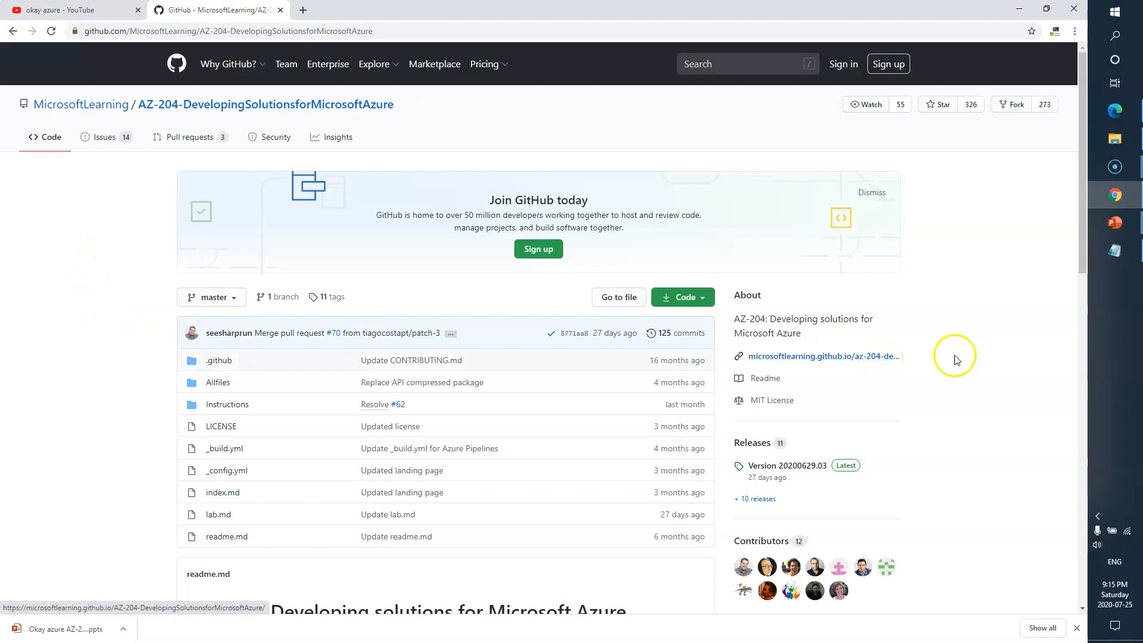
{"action": "mouse_move", "coordinate": [958, 359]}
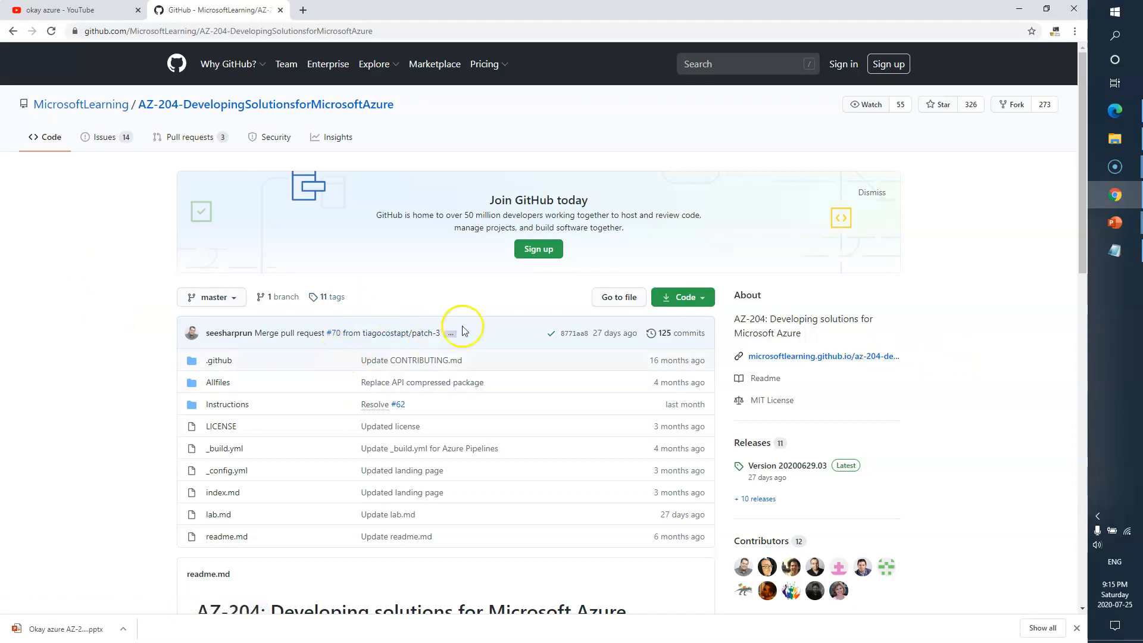
{"action": "left_click", "coordinate": [678, 297]}
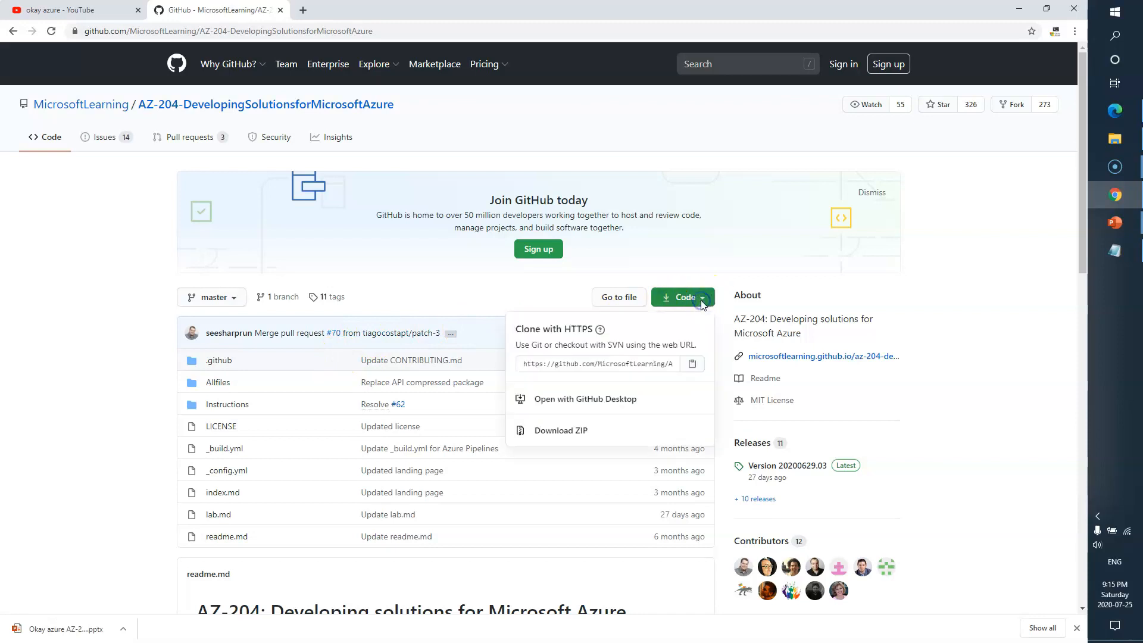
{"action": "left_click", "coordinate": [561, 430]}
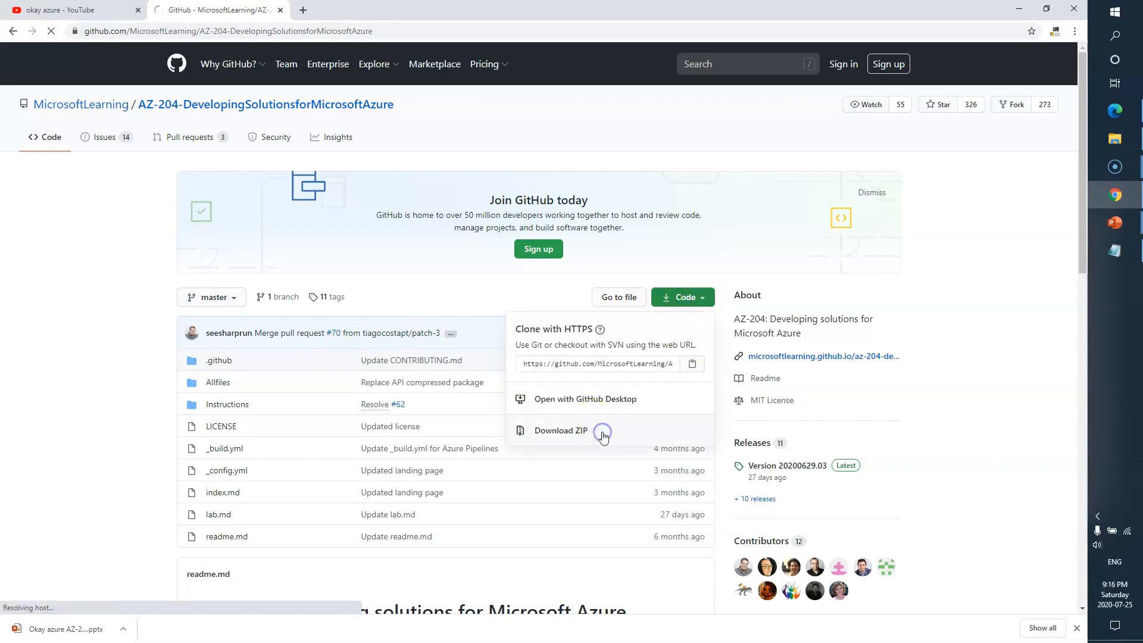
{"action": "left_click", "coordinate": [561, 430]}
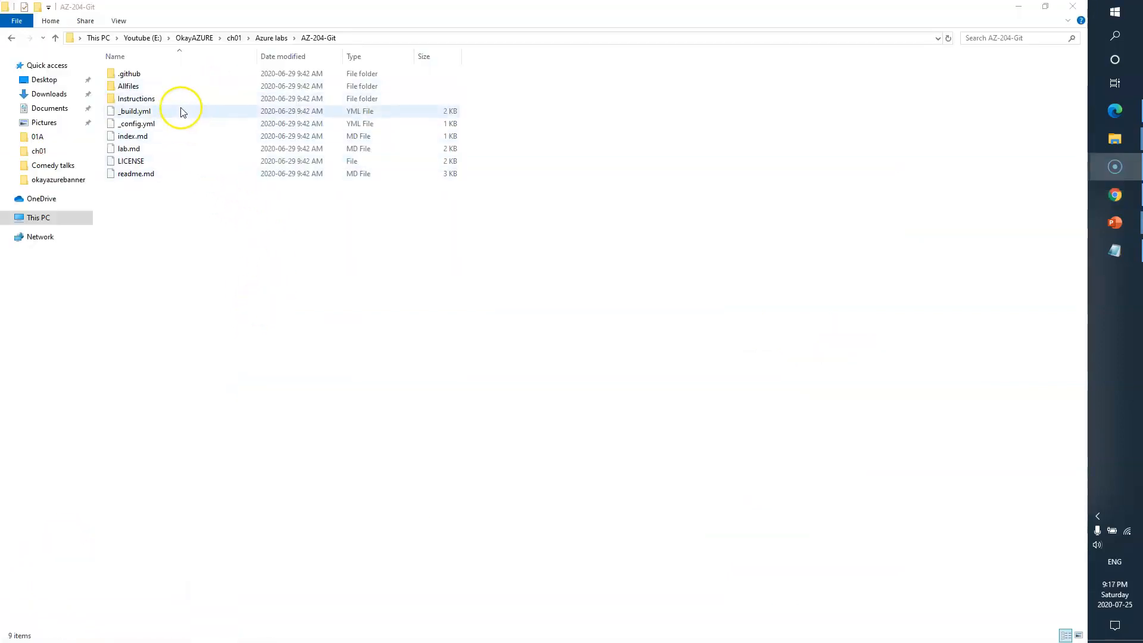
- Check the extracted Allfiles and Instructions in AZ-204-Git, then return to Chrome
{"action": "left_click", "coordinate": [136, 98]}
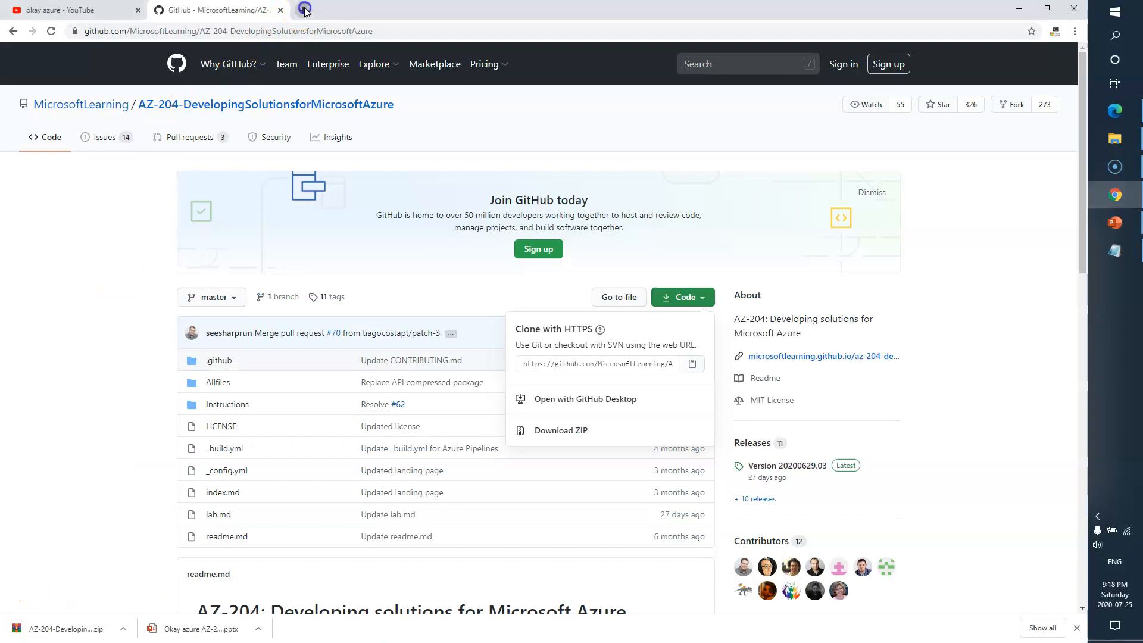
- Download the Windows installer from code.visualstudio.com/download in a new tab
{"action": "left_click", "coordinate": [305, 9]}
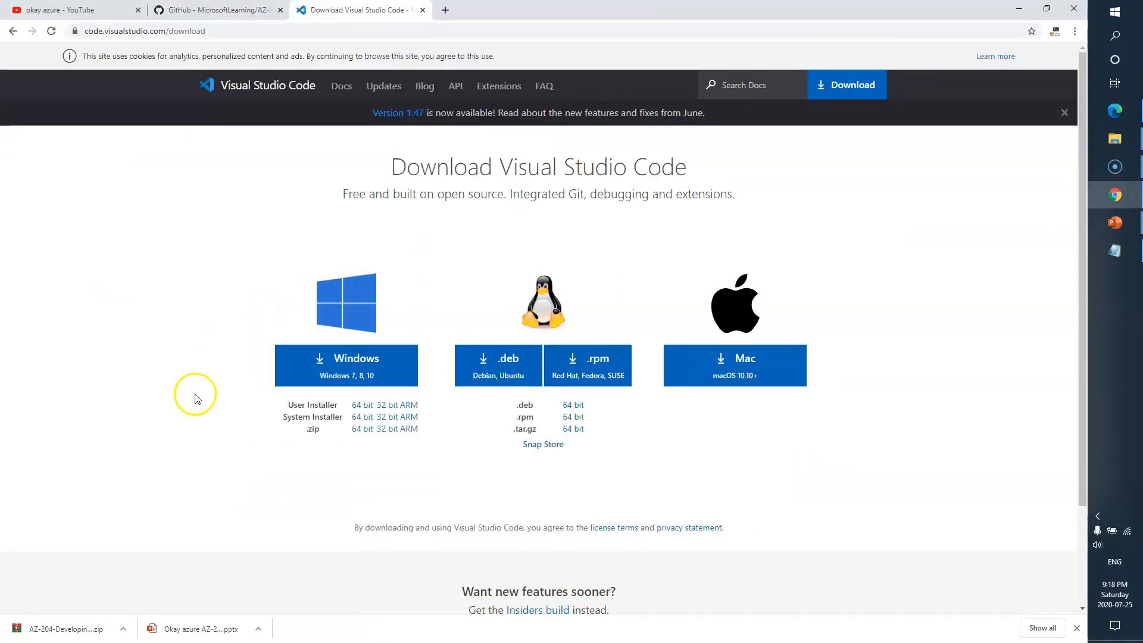
{"action": "mouse_move", "coordinate": [774, 345]}
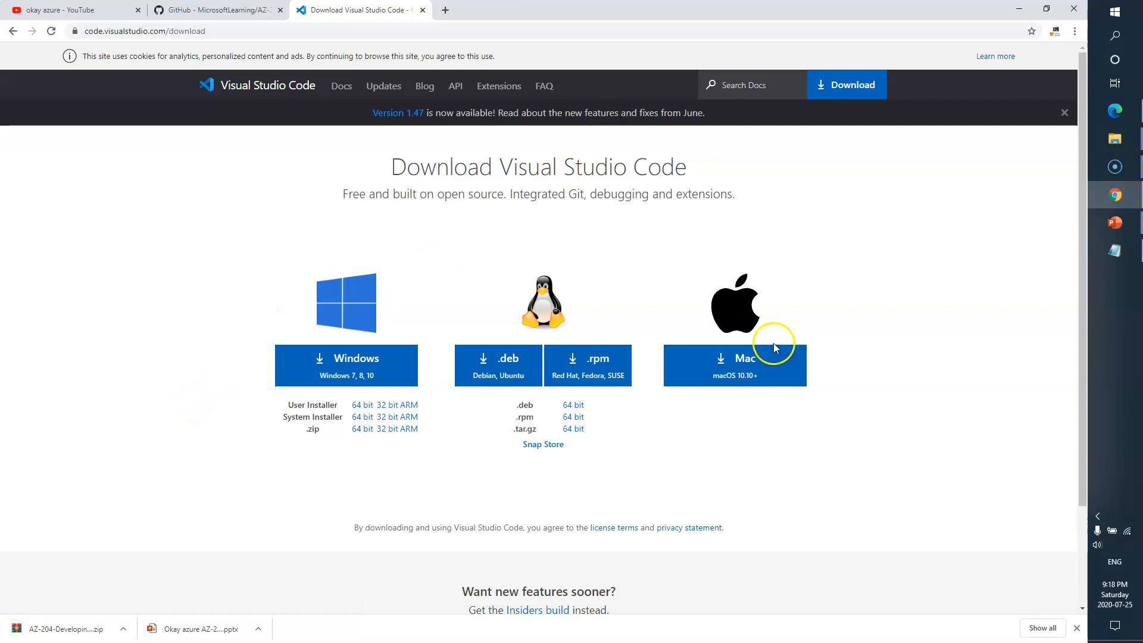
{"action": "mouse_move", "coordinate": [352, 305]}
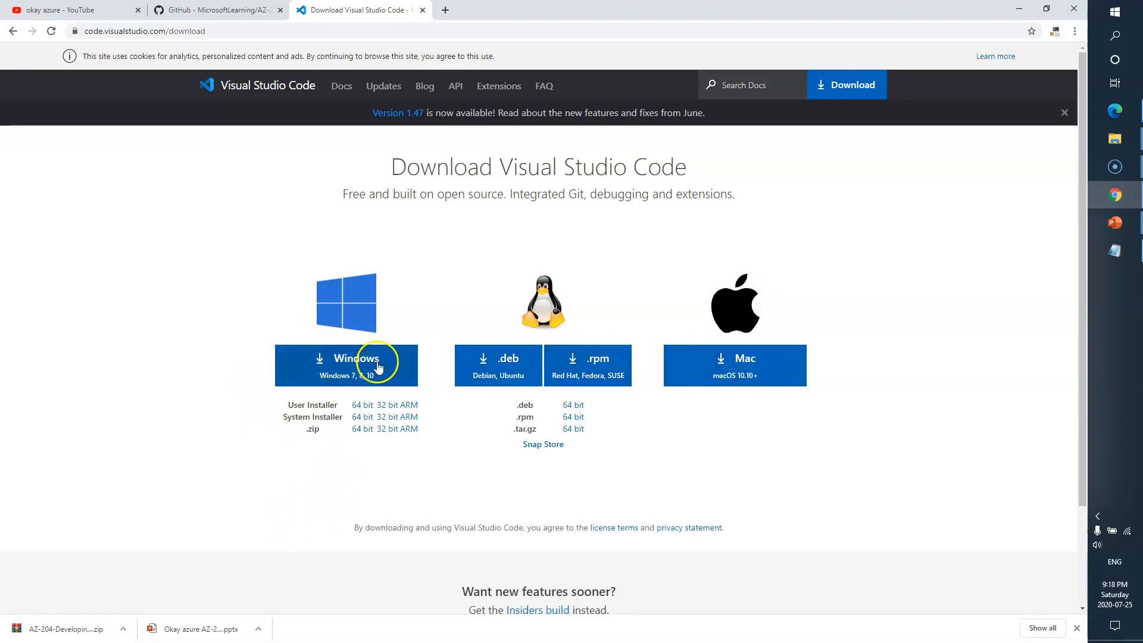
{"action": "left_click", "coordinate": [345, 365]}
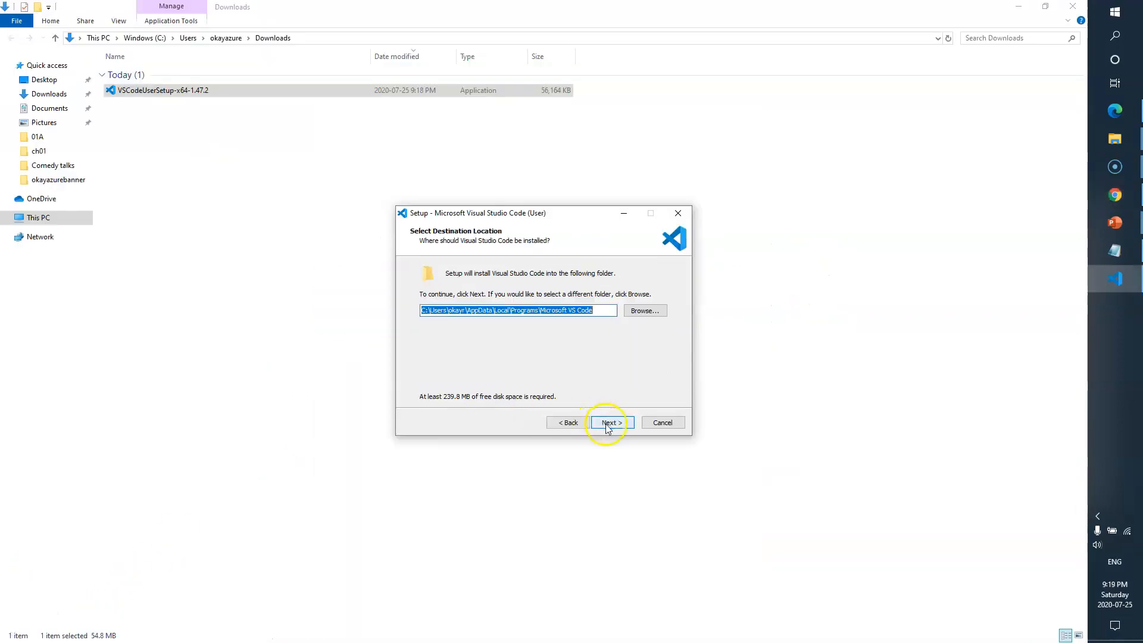
- Install VS Code with default folders and a desktop icon, finishing without launching it
{"action": "left_click", "coordinate": [611, 422]}
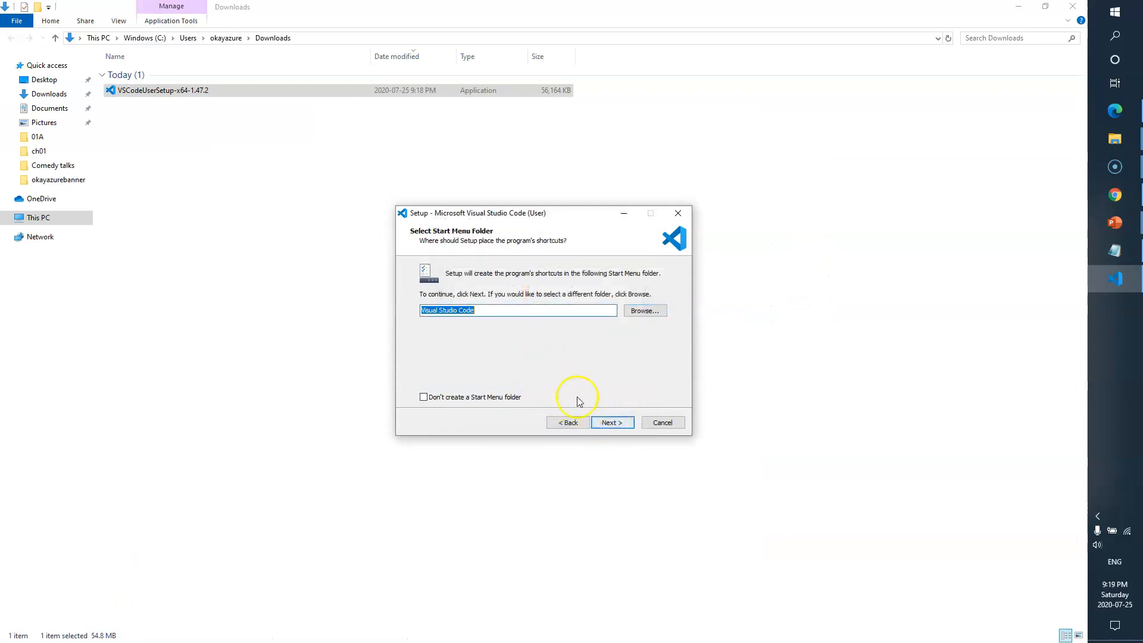
{"action": "left_click", "coordinate": [612, 422]}
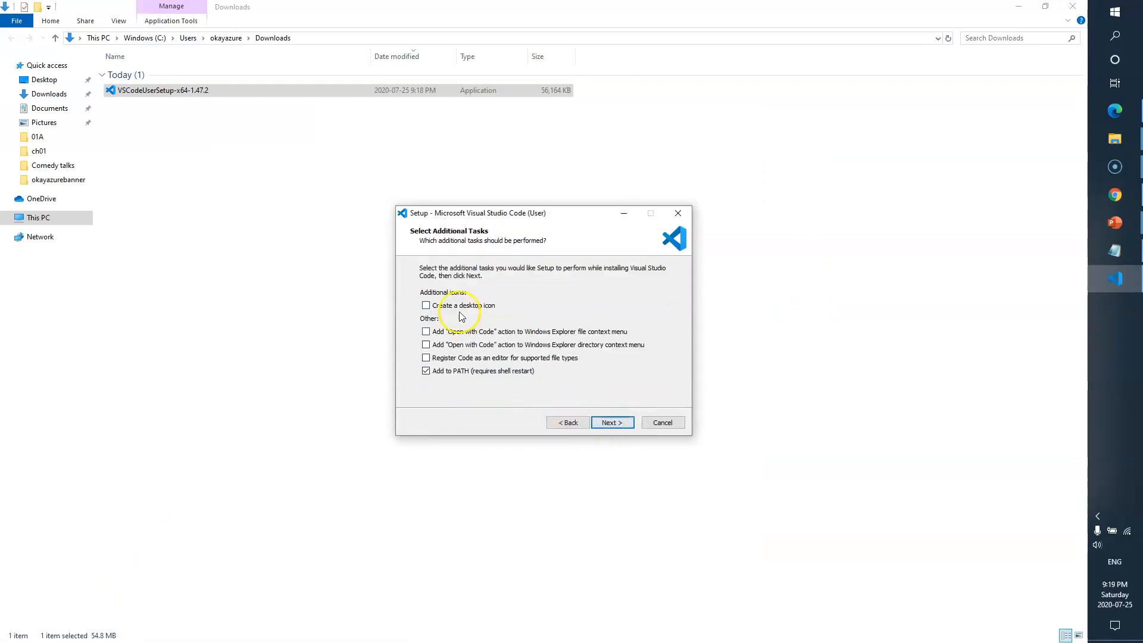
{"action": "left_click", "coordinate": [611, 423]}
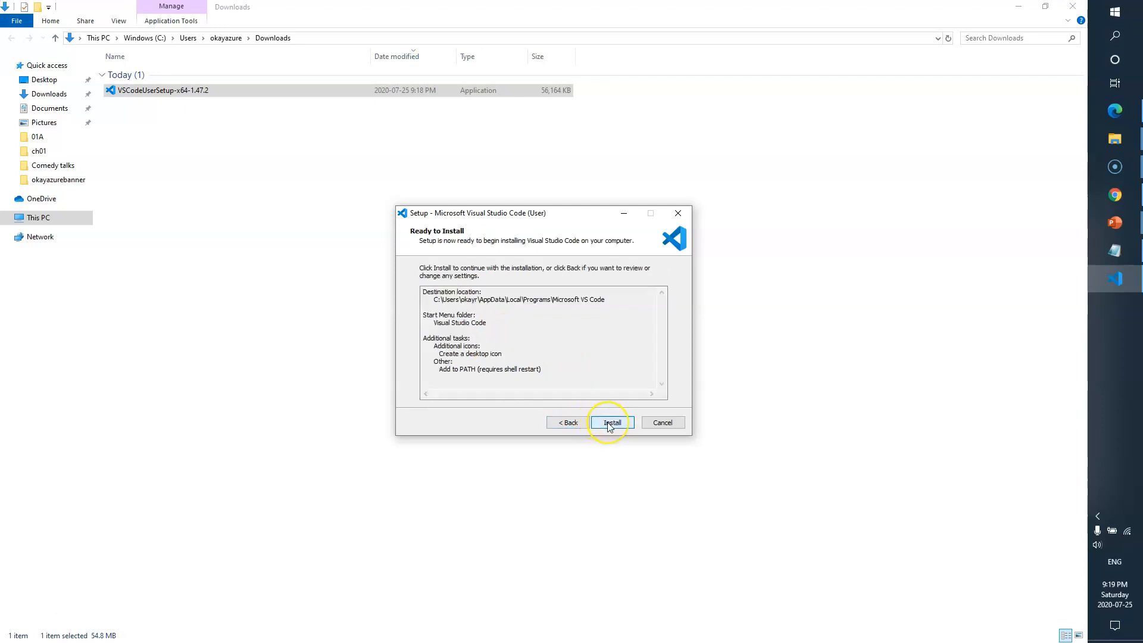
{"action": "left_click", "coordinate": [611, 423]}
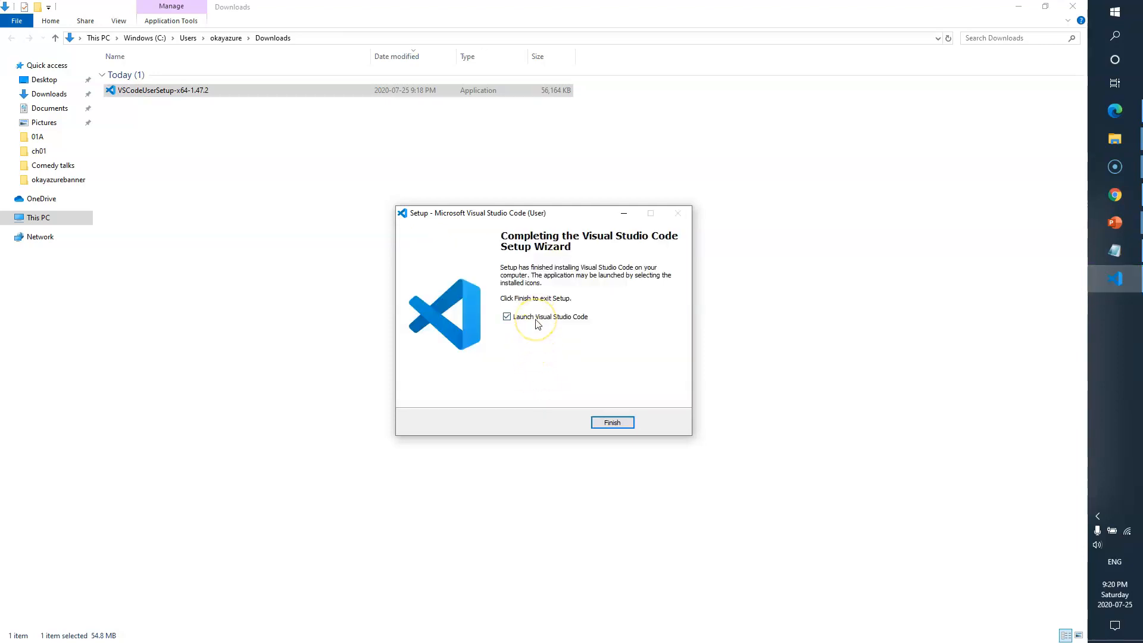
{"action": "left_click", "coordinate": [507, 317]}
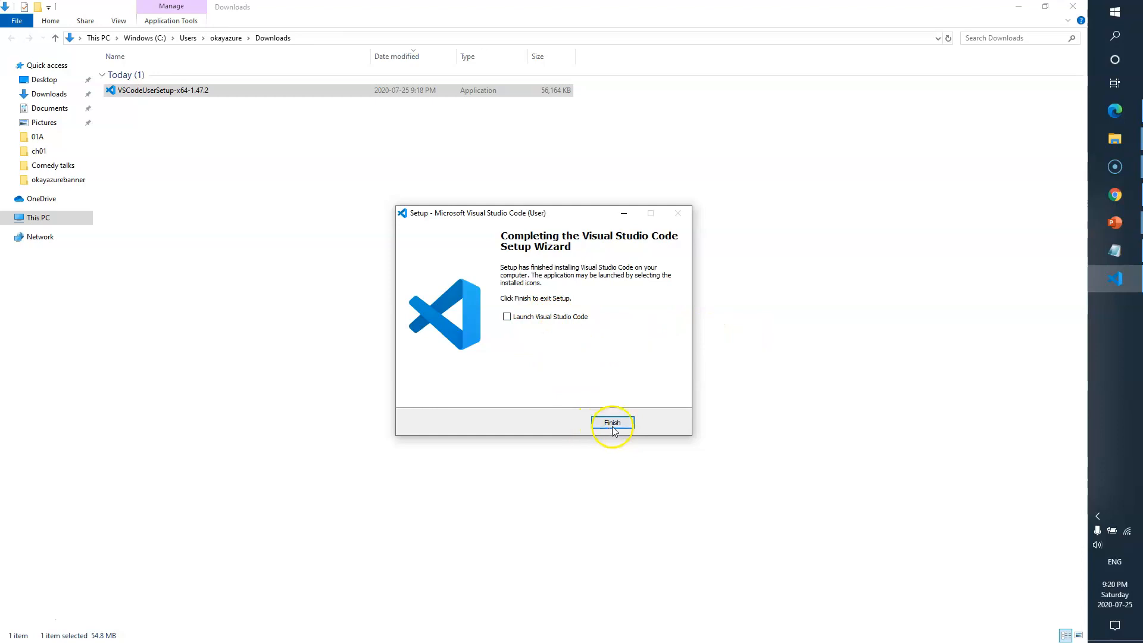
{"action": "left_click", "coordinate": [613, 423]}
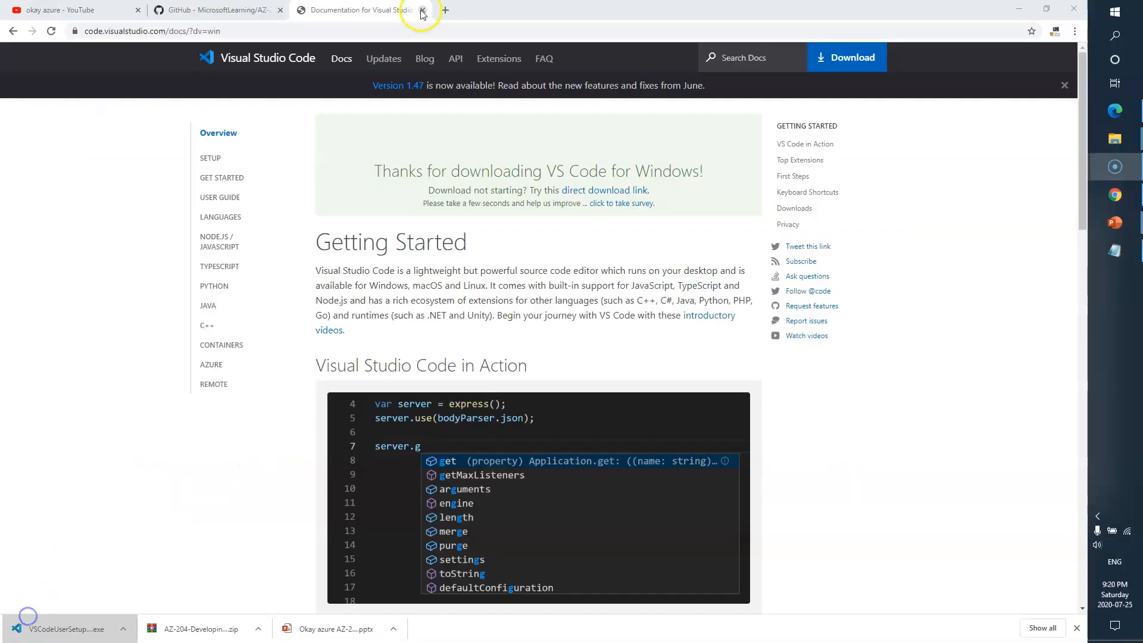
- Close the VS Code docs tab and open the AZ-204 lab content directory
{"action": "left_click", "coordinate": [212, 9]}
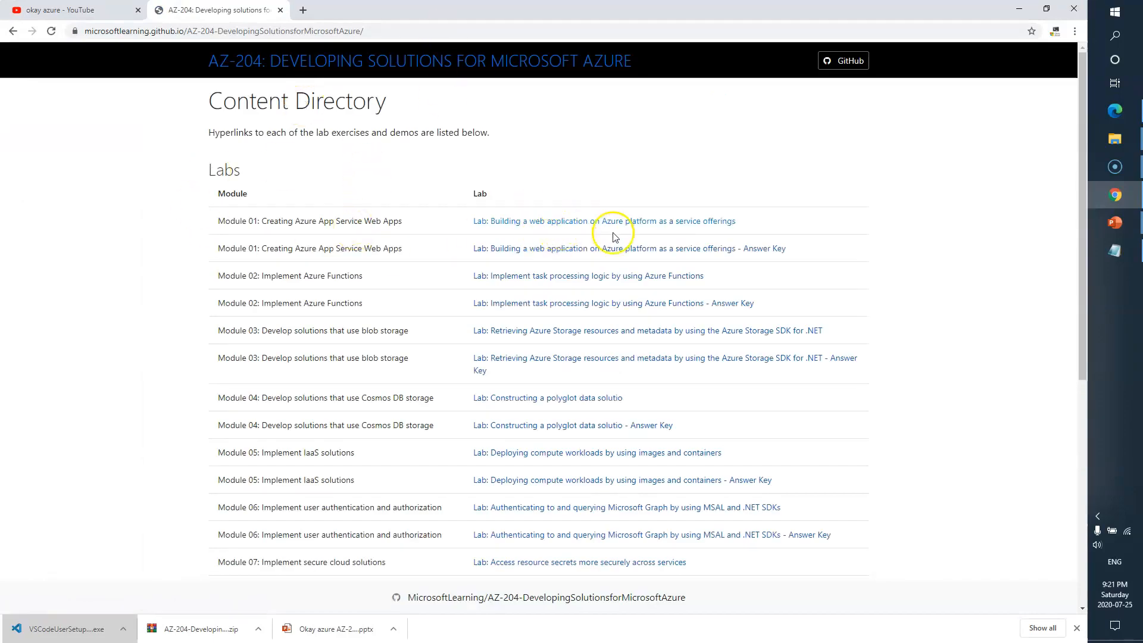
{"action": "mouse_move", "coordinate": [854, 214]}
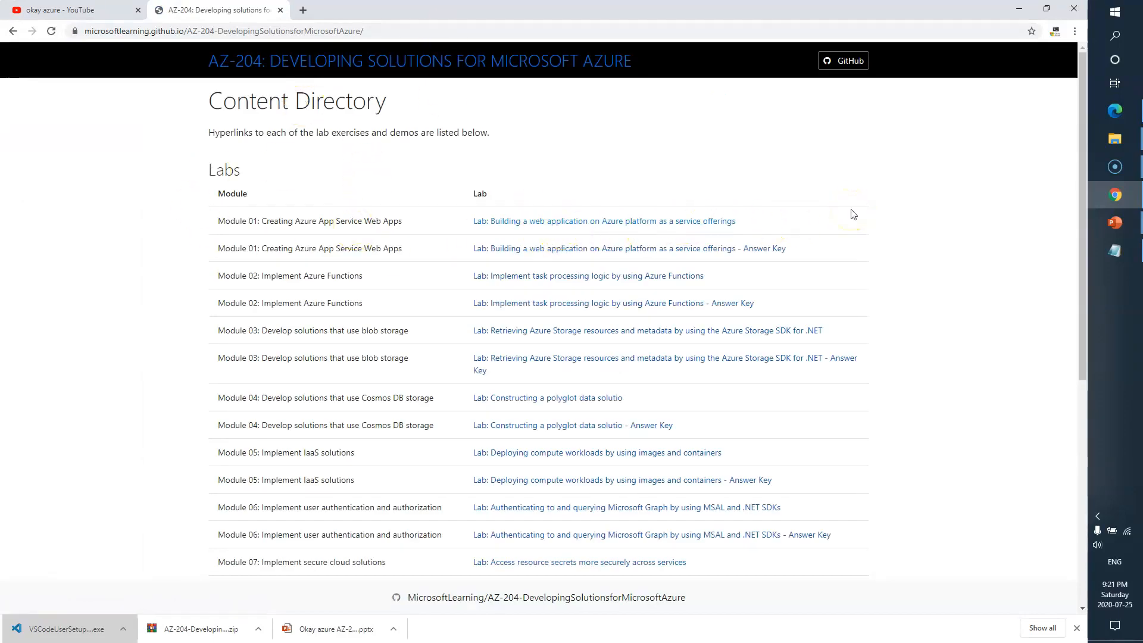